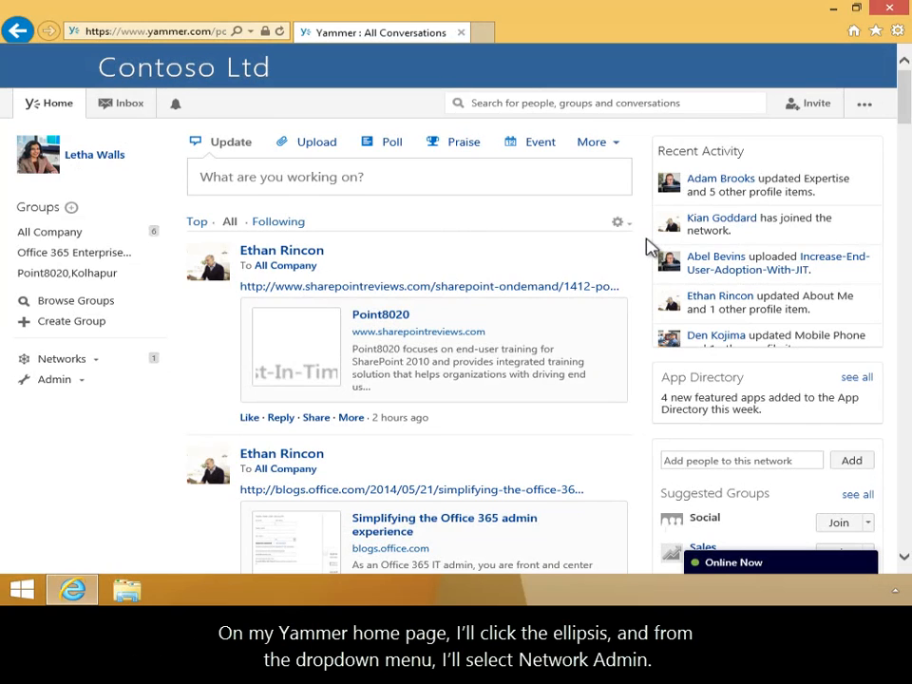
- Choose Network Admin from the top bar's ellipsis menu
click(863, 103)
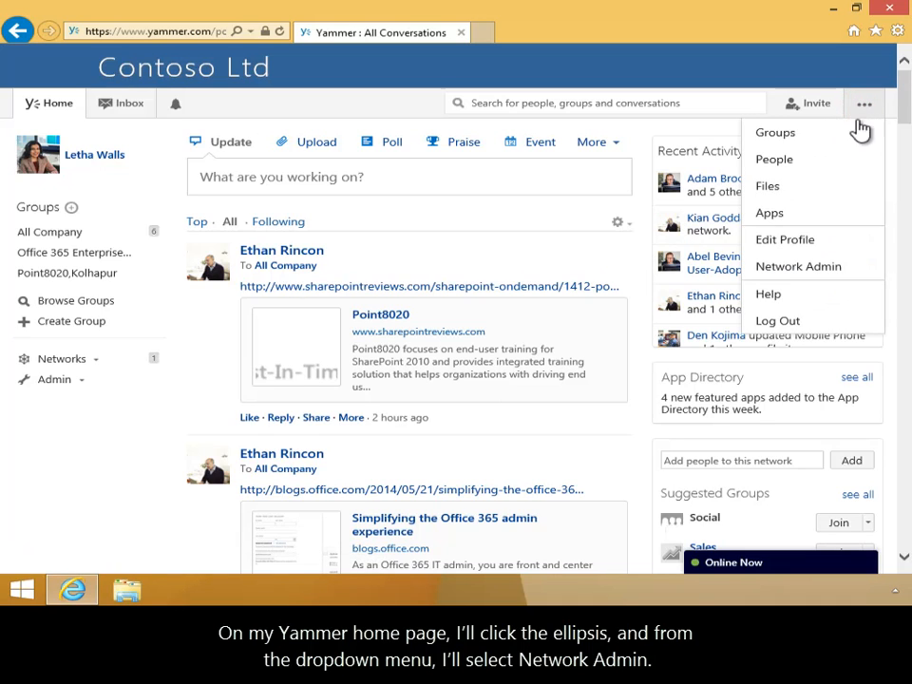
click(798, 267)
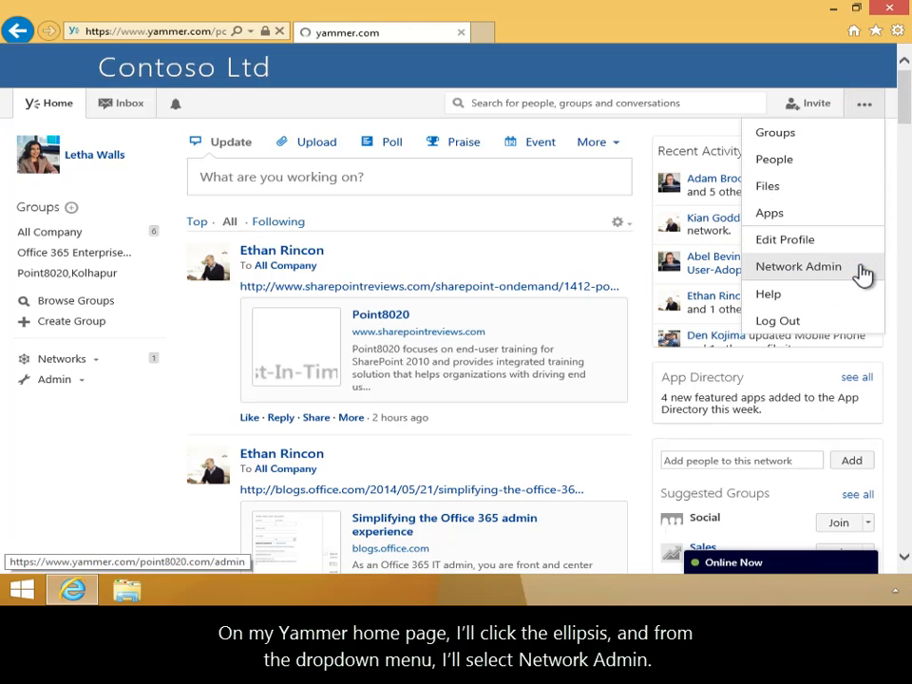
- Go to the Analytics Dashboard in the network admin sidebar
click(798, 266)
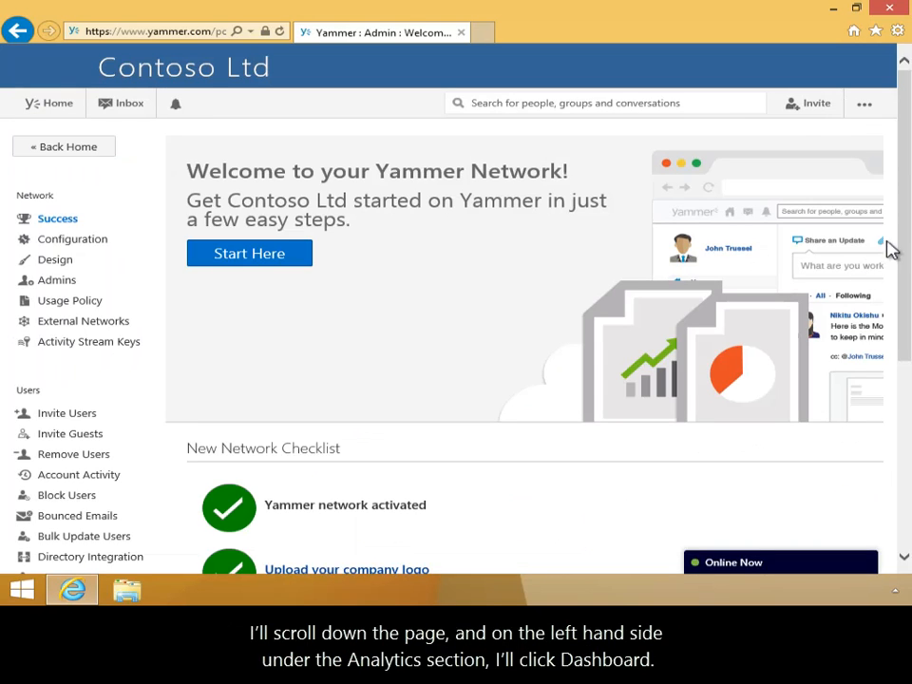
scroll(down, 3)
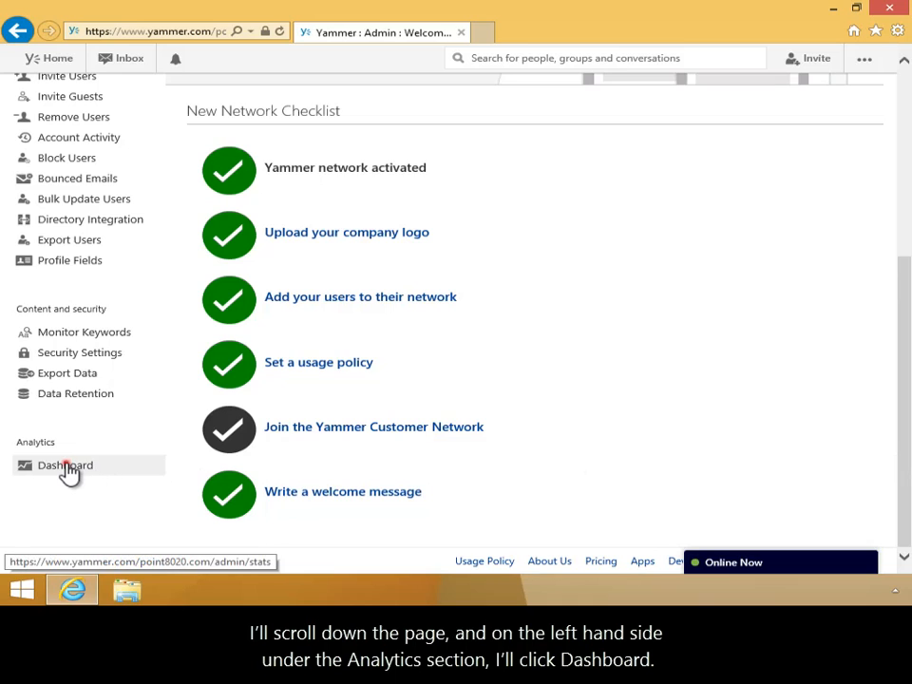
click(64, 464)
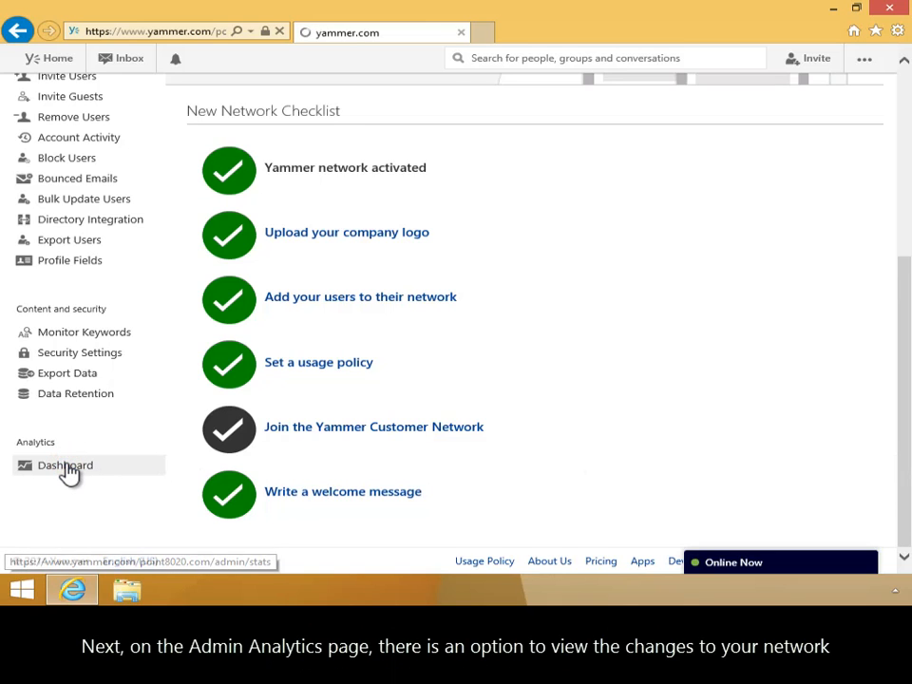
- Change the 'In the Past' reporting period from 7 Days to 28 Days
click(65, 465)
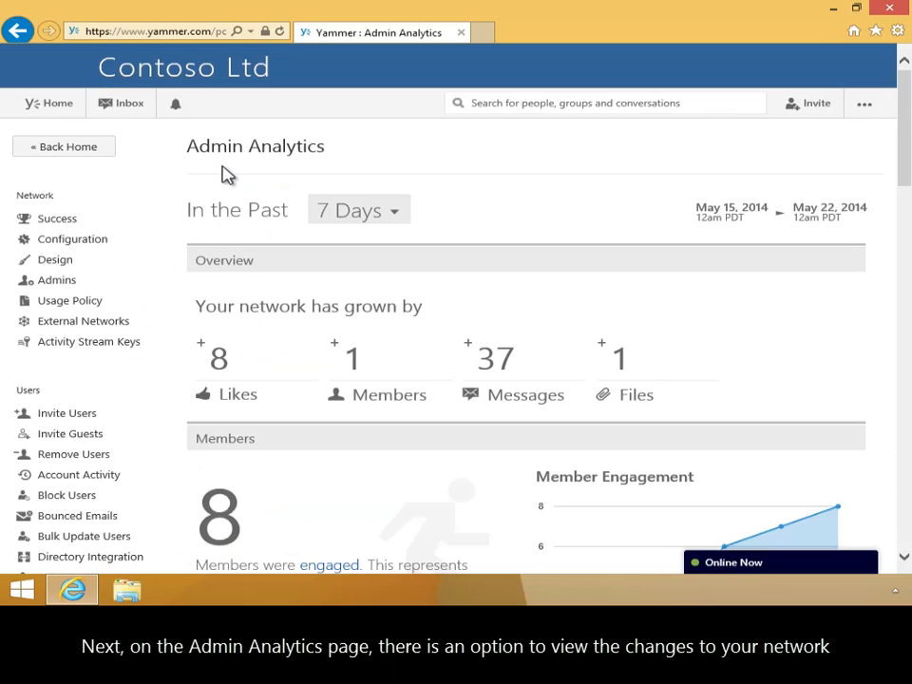
mouse_move(228, 228)
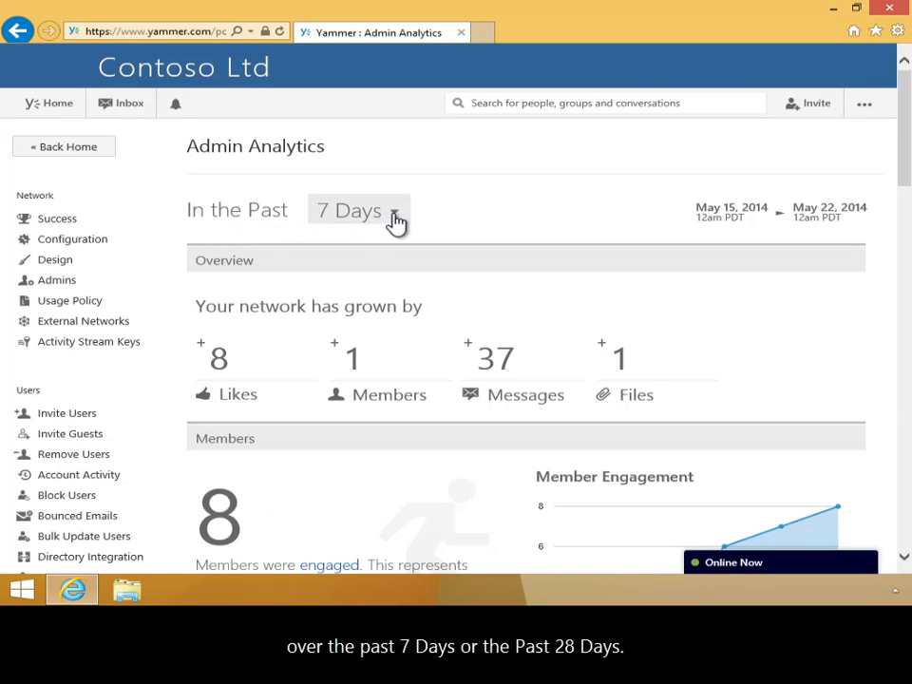
click(358, 210)
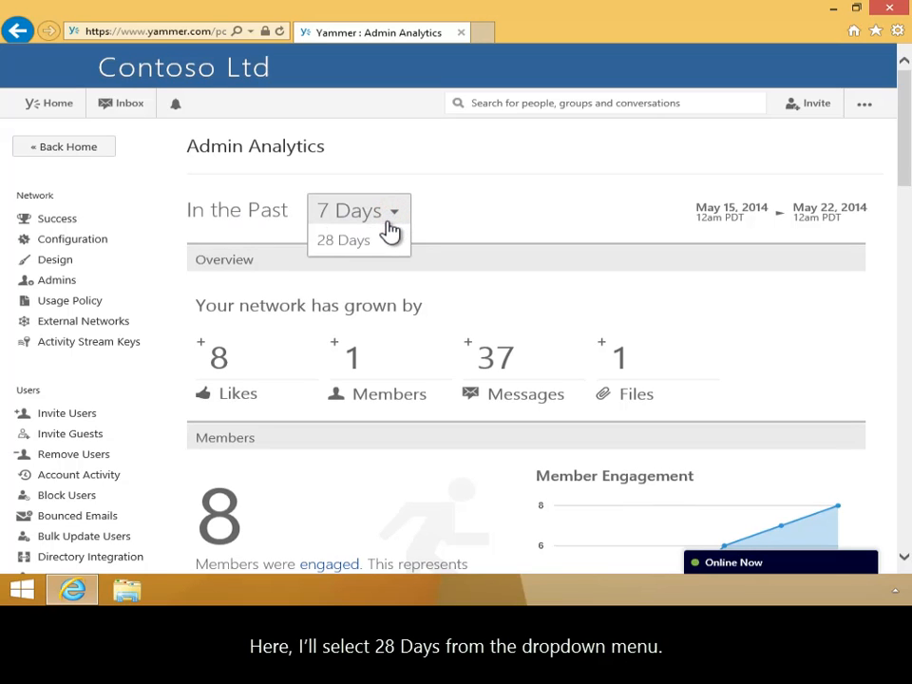
click(344, 240)
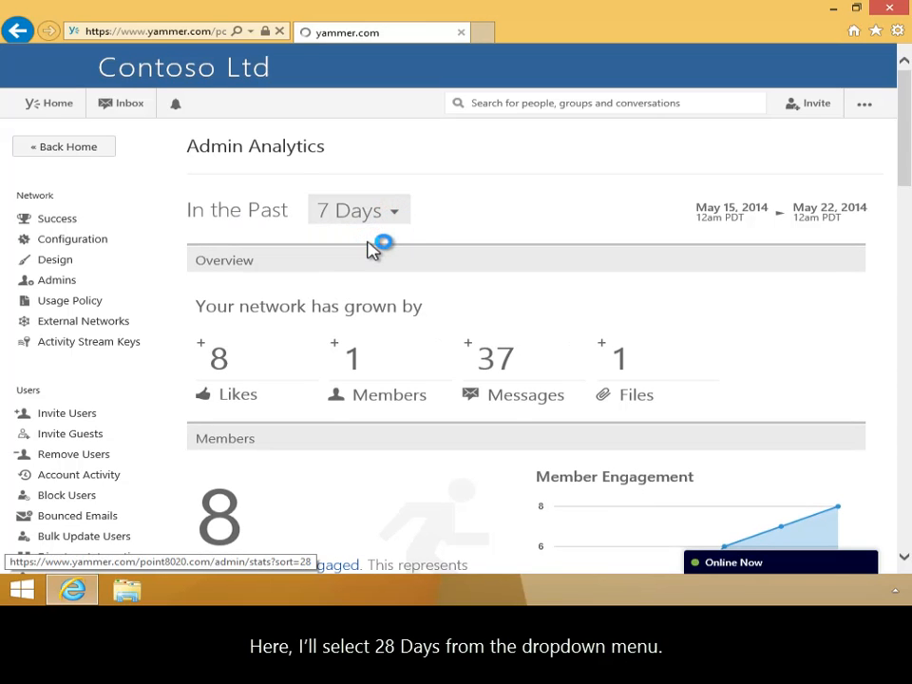
click(359, 210)
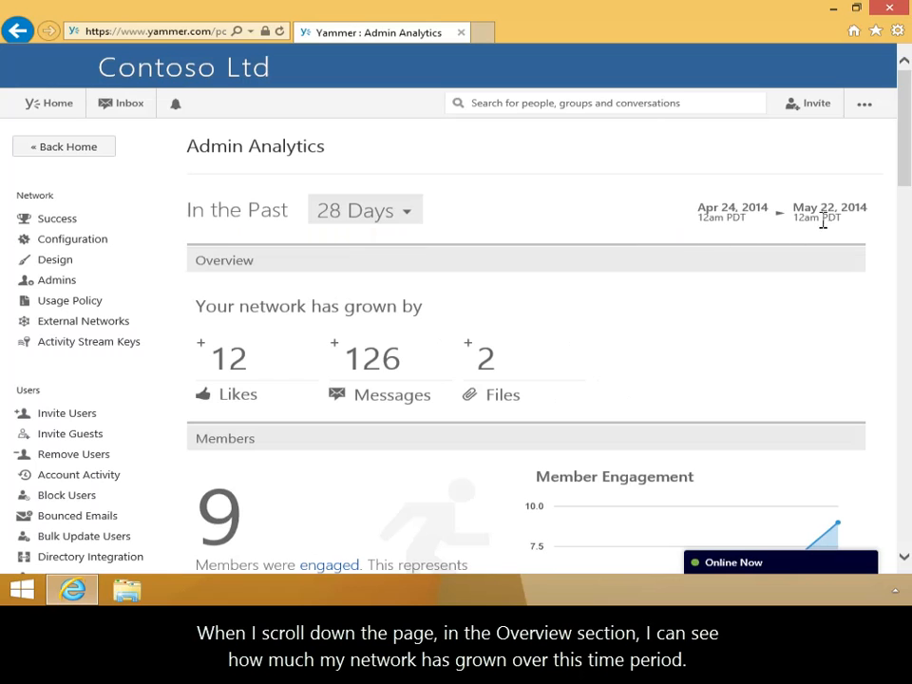
- Scroll to the Overview and Members sections: 12 likes, 126 messages, 2 files, 9 engaged members
scroll(down, 3)
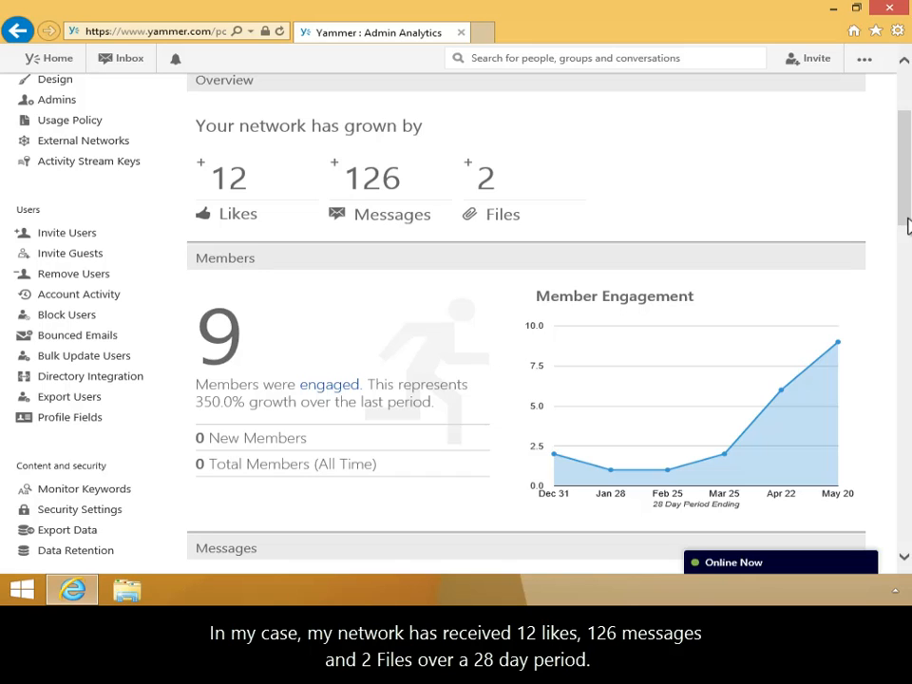
mouse_move(640, 323)
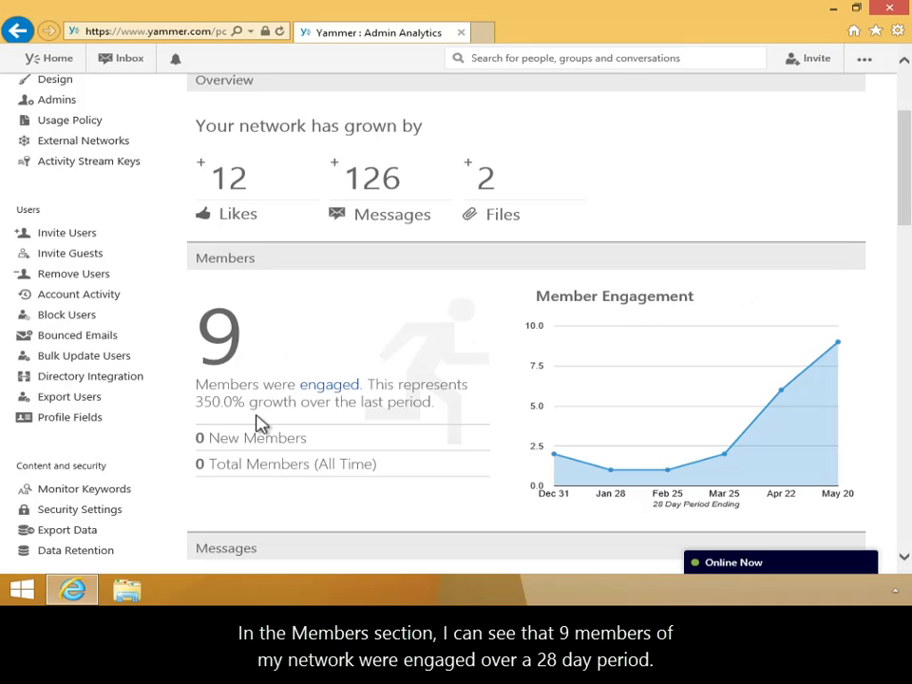
mouse_move(557, 461)
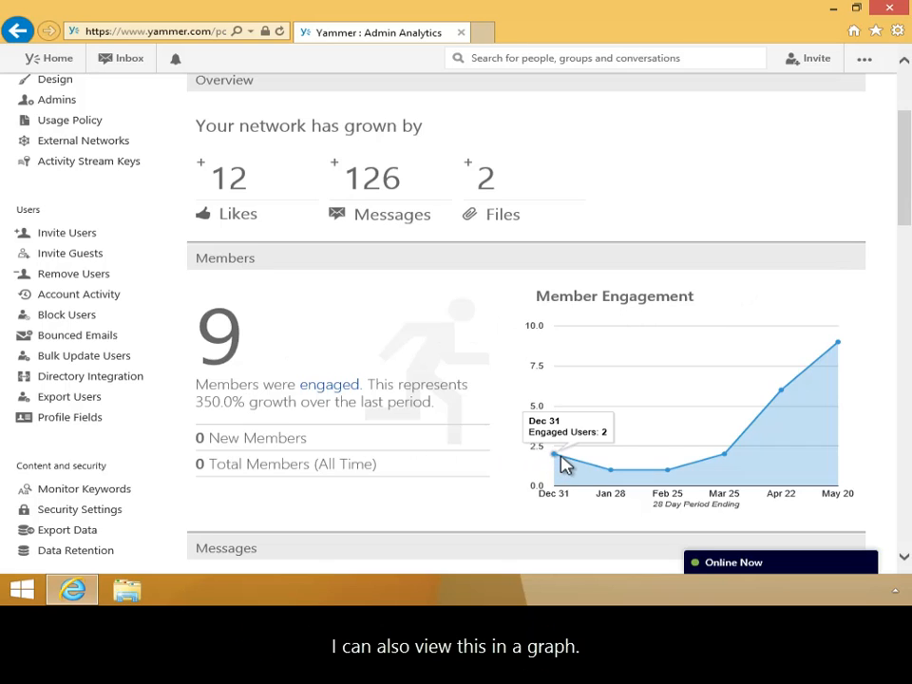
mouse_move(701, 466)
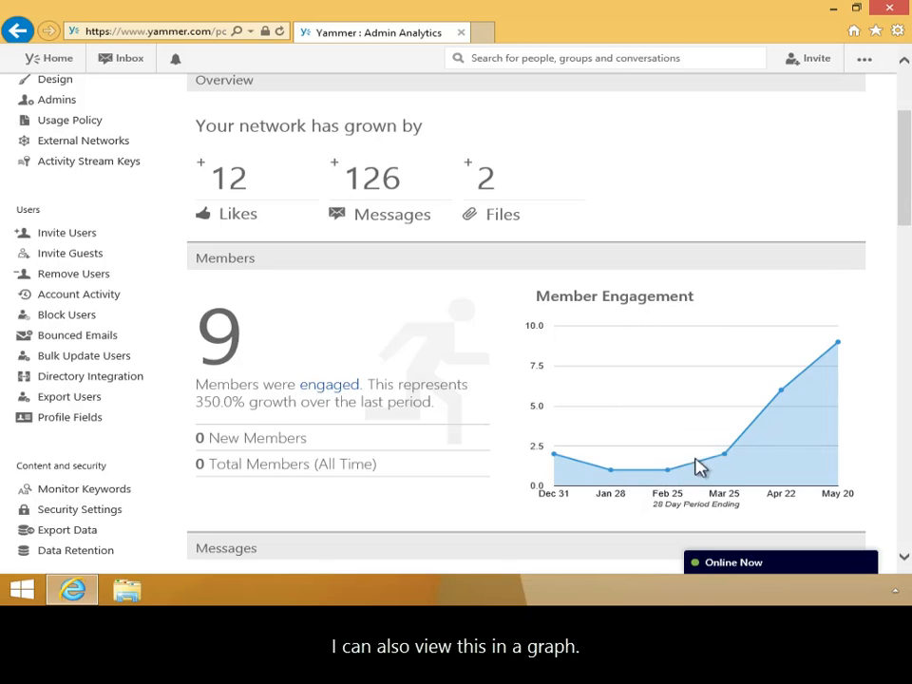
mouse_move(868, 325)
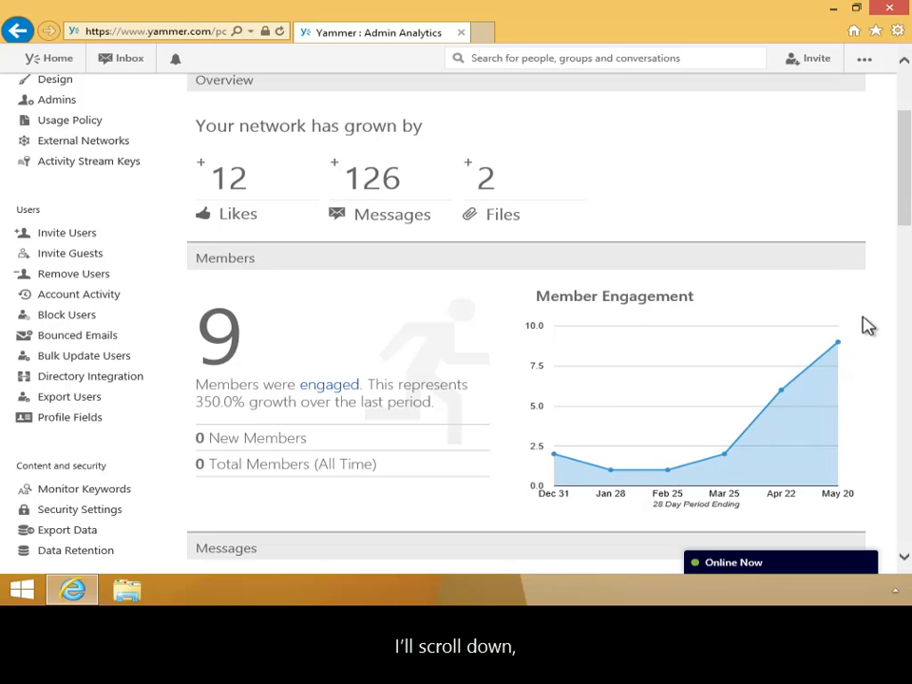
- Scroll to the Messages section showing 126 messages, 115 private and 11 in groups
scroll(down, 3)
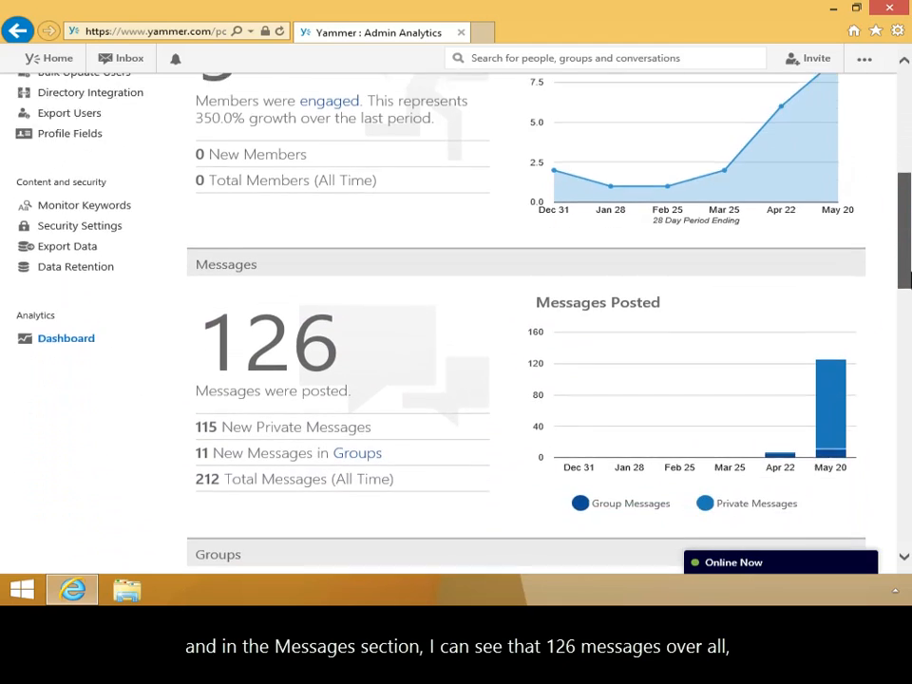
scroll(down, 3)
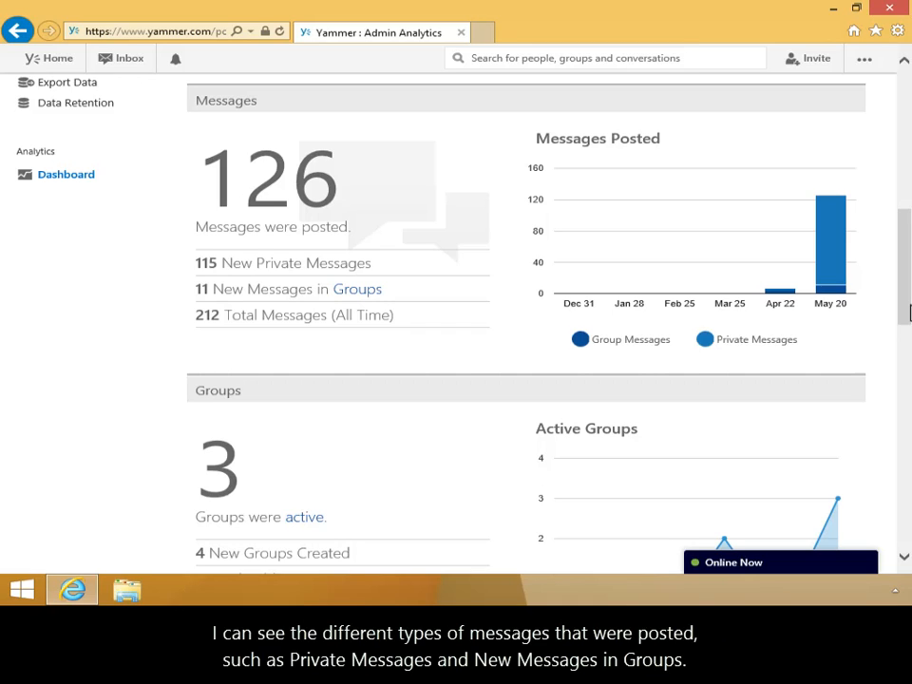
mouse_move(834, 266)
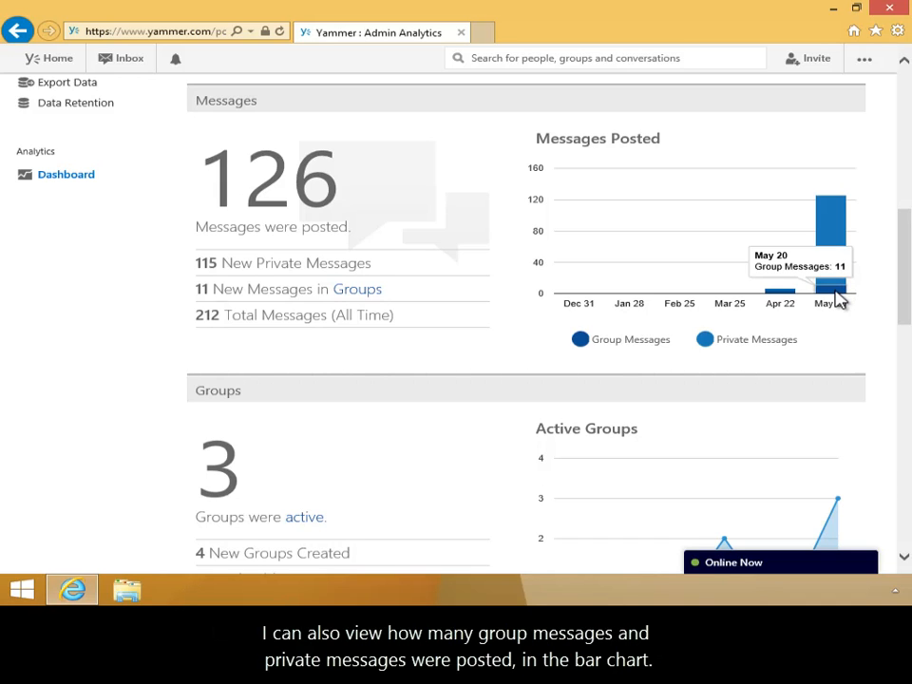
mouse_move(584, 359)
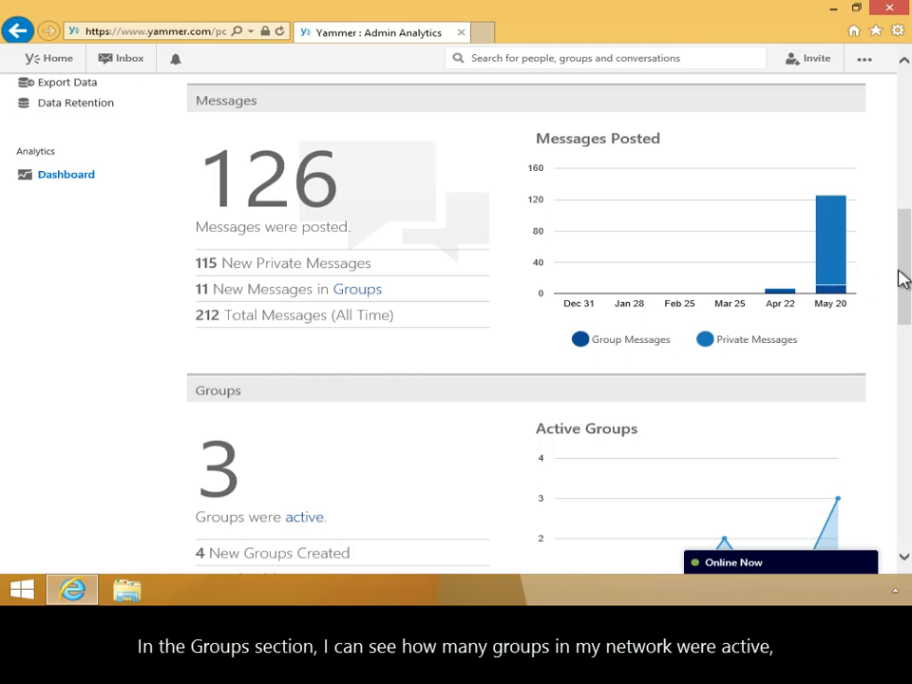
- Scroll through Groups, Files and Access: 3 active groups, 2 files, 100% web posting
scroll(down, 3)
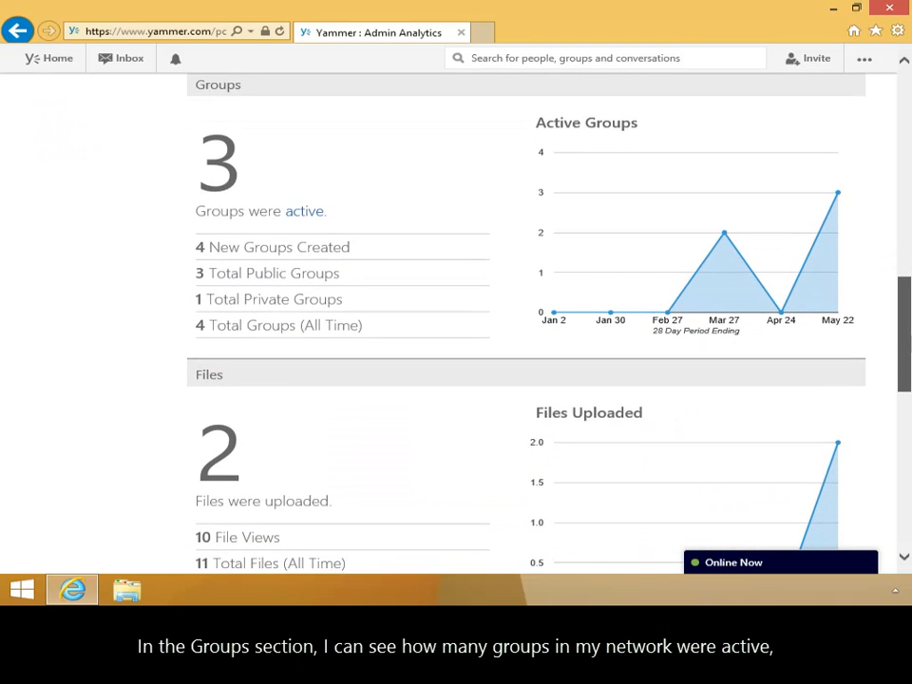
mouse_move(803, 290)
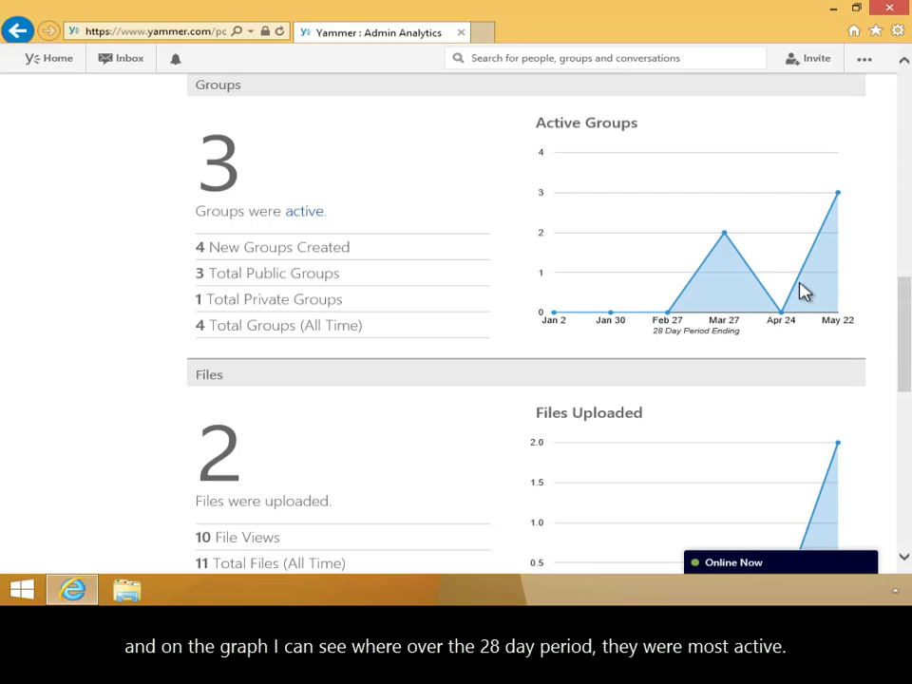
mouse_move(725, 235)
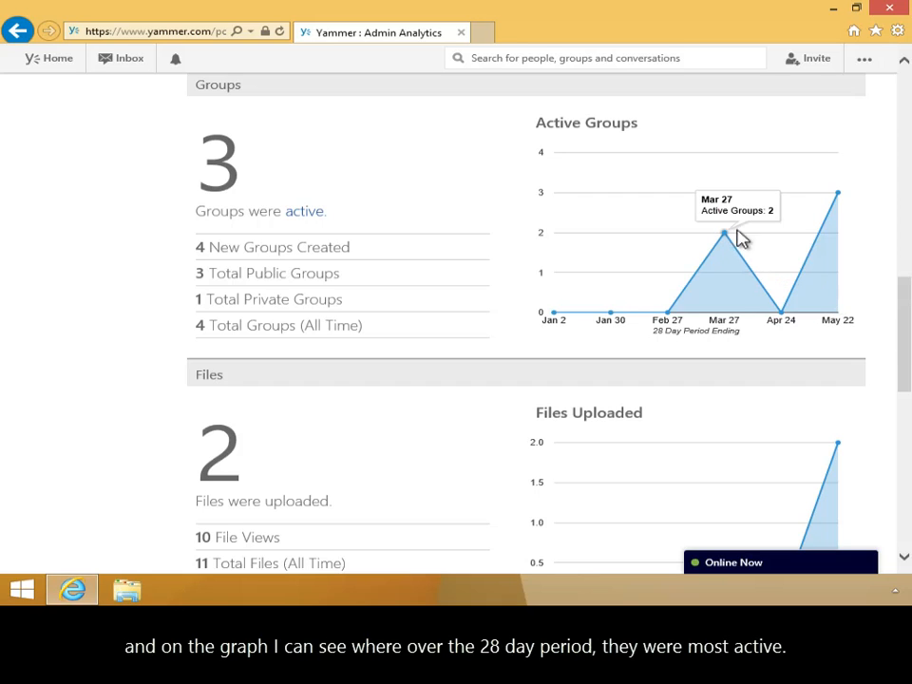
mouse_move(836, 195)
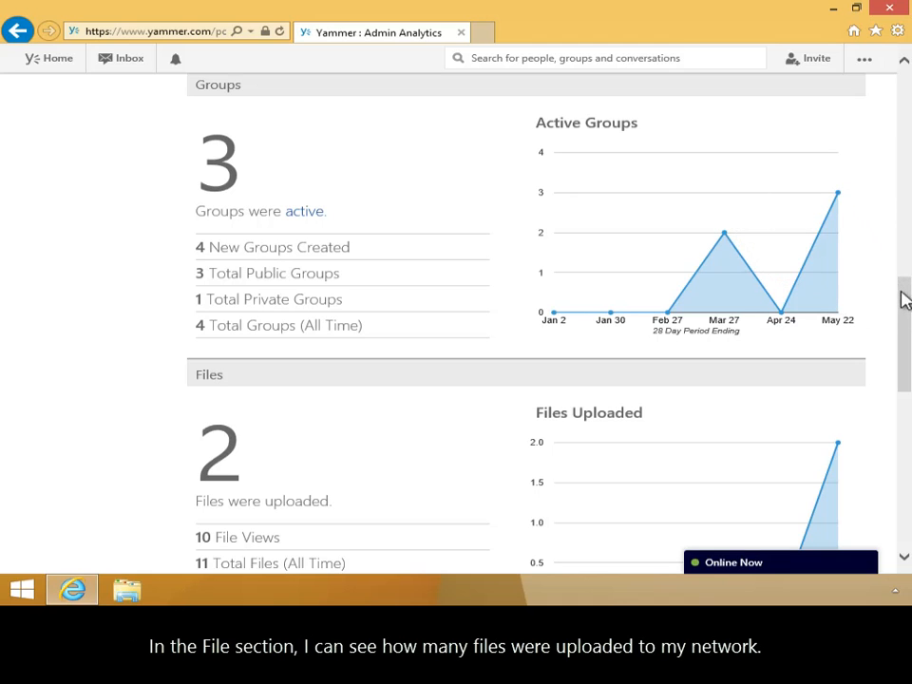
scroll(down, 3)
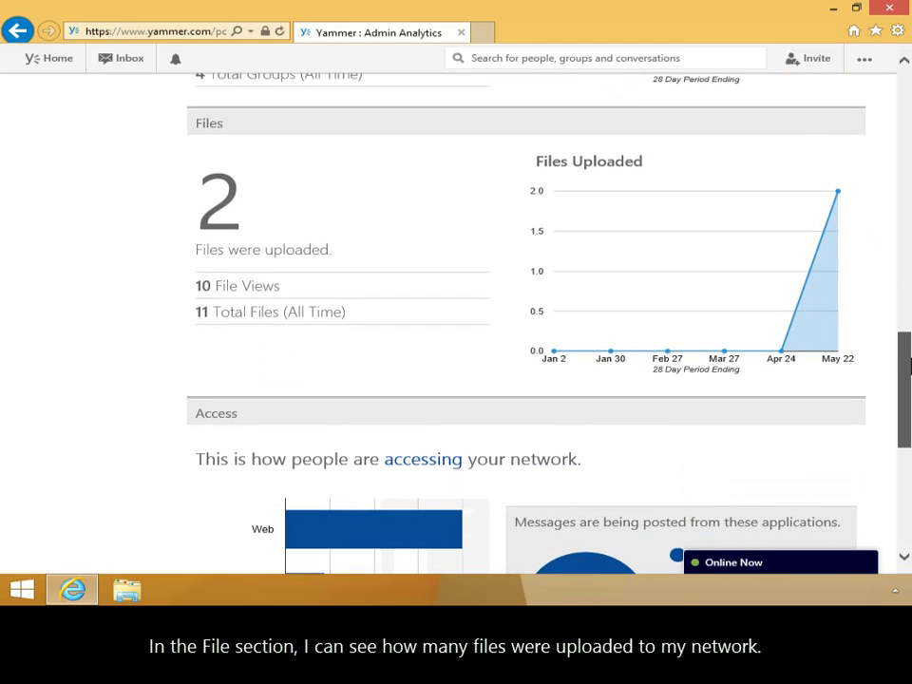
mouse_move(841, 200)
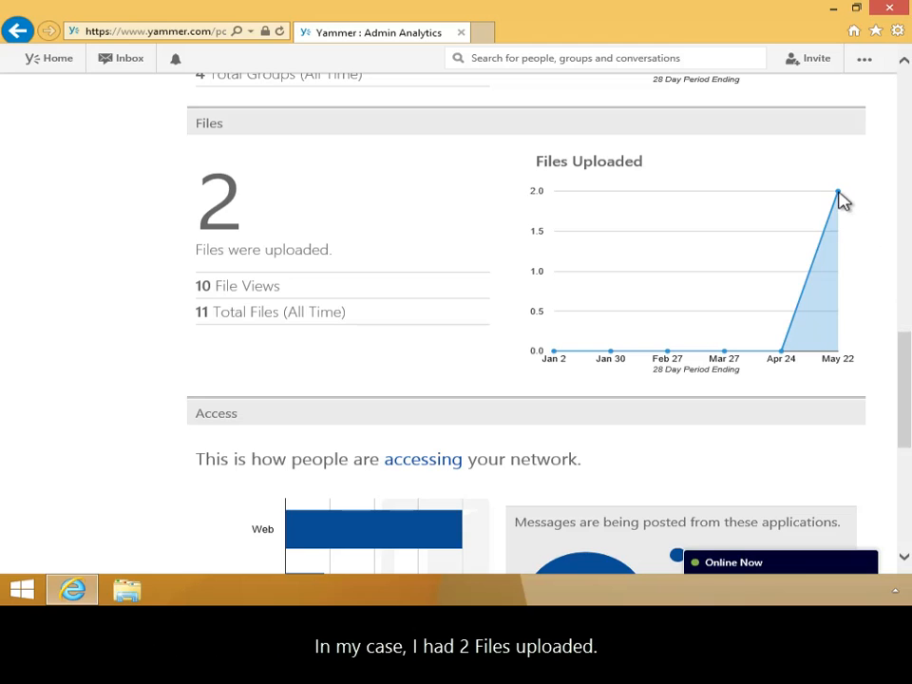
mouse_move(860, 228)
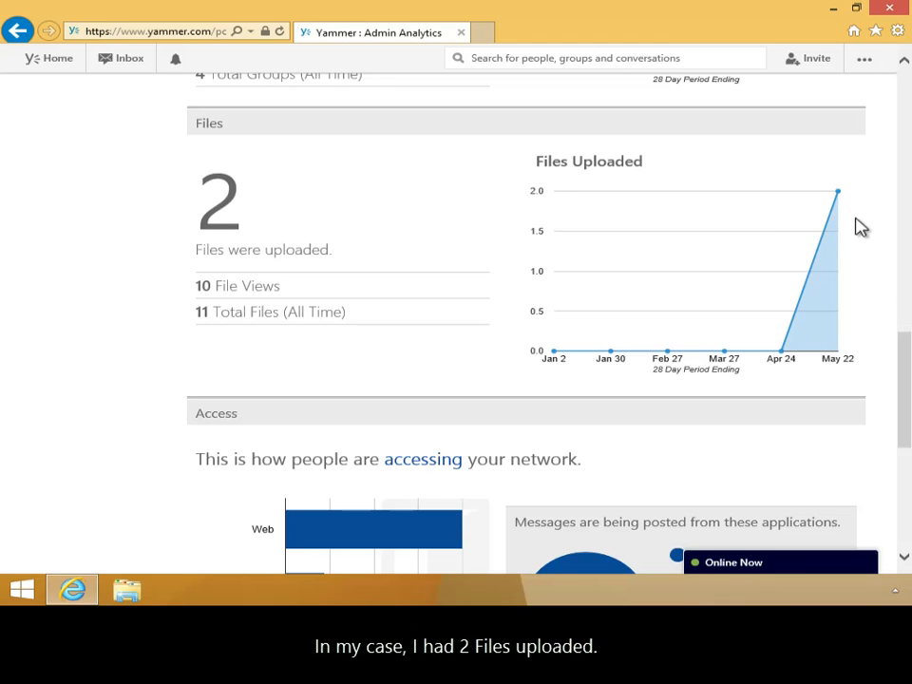
scroll(down, 3)
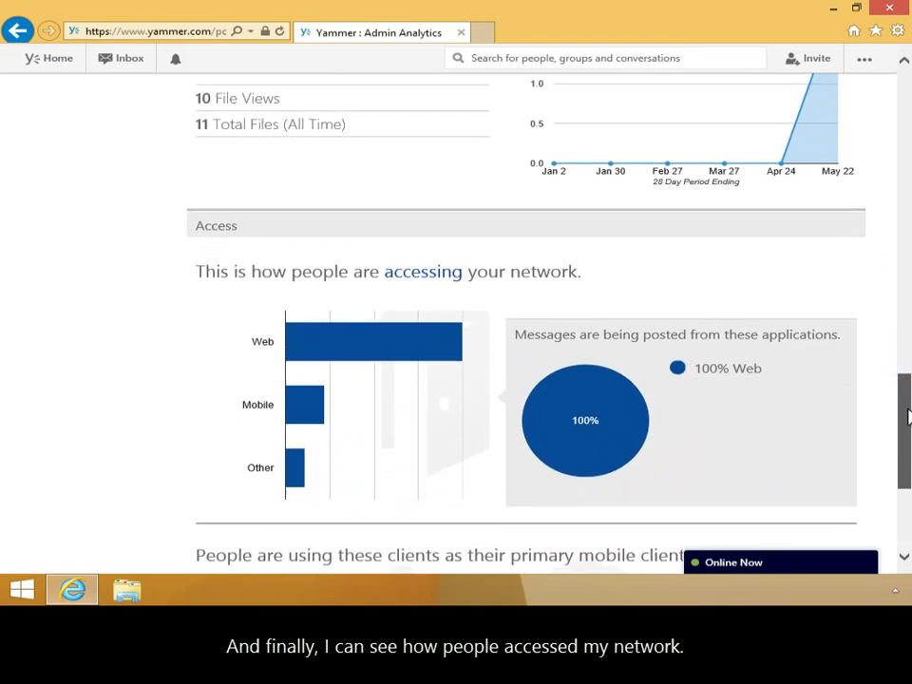
scroll(down, 3)
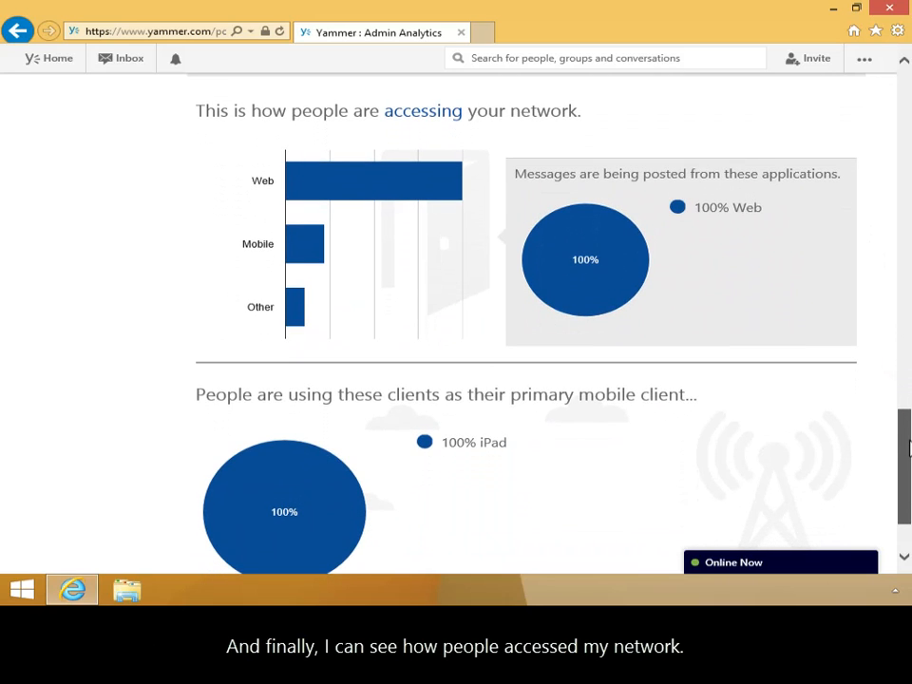